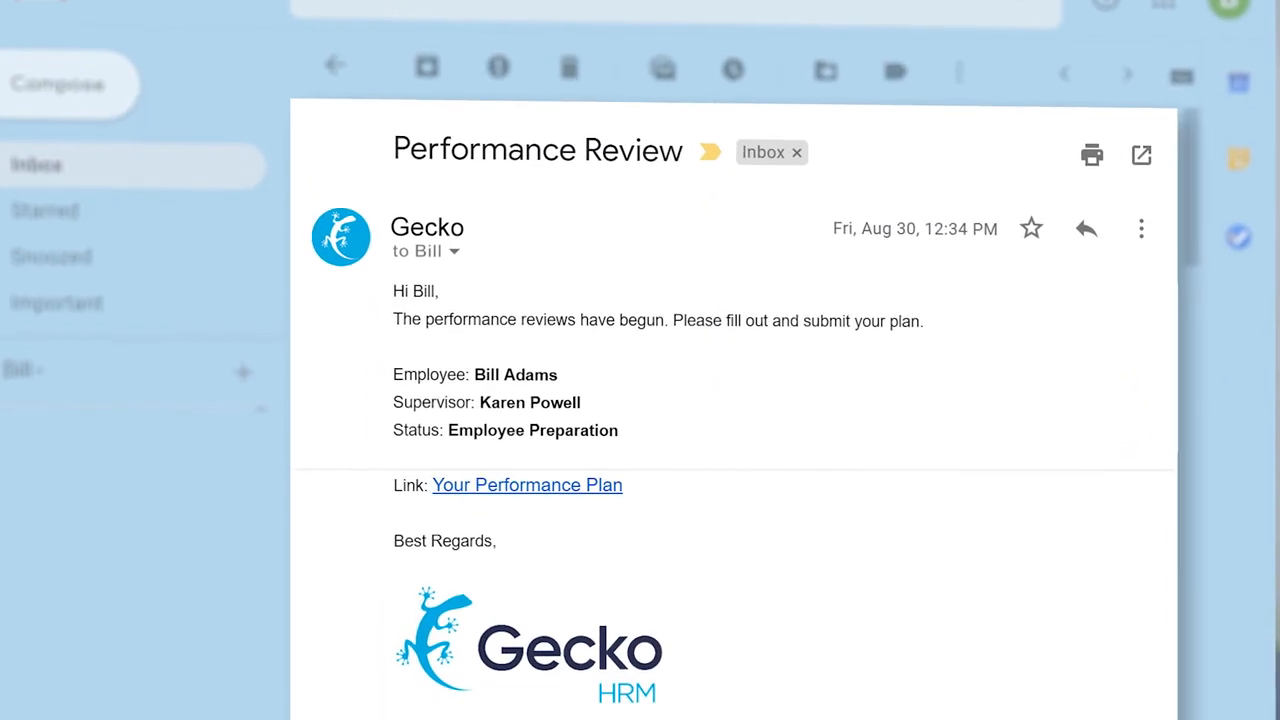
Follow the 'Your Performance Plan' link from the Performance Review email into Gecko HRM
left_click(528, 486)
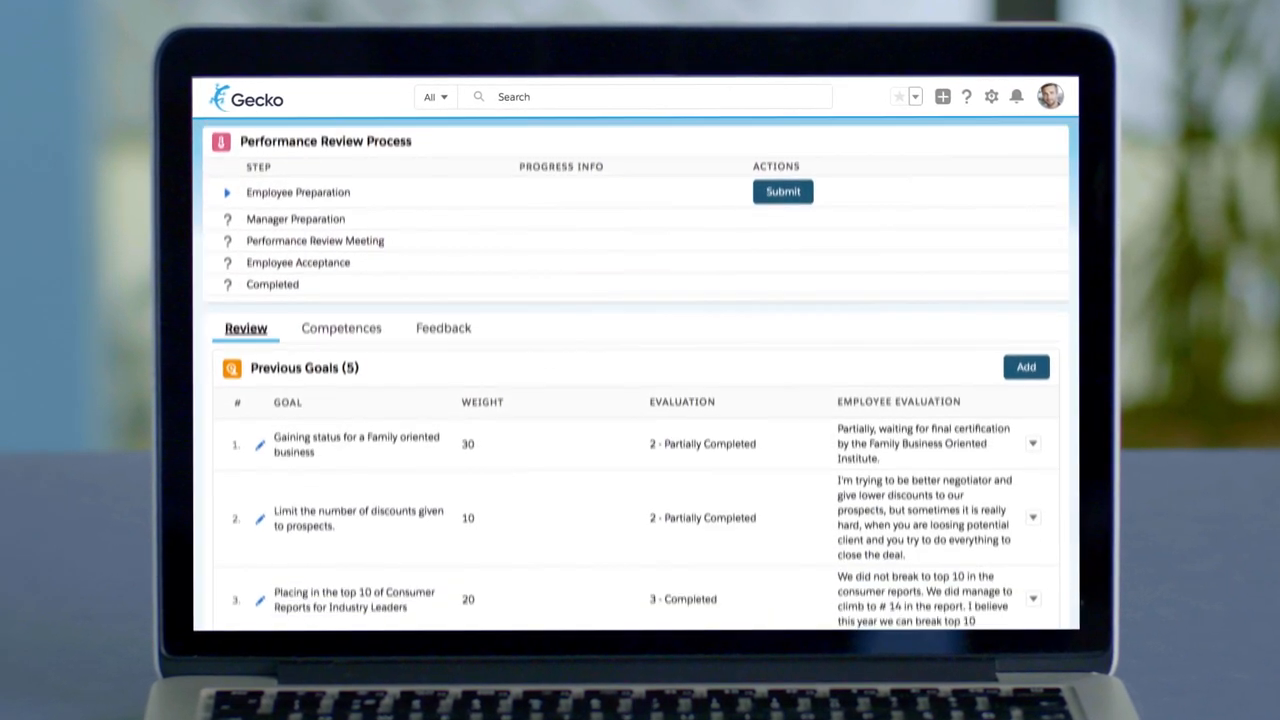
Save the evaluation notes on the family-business previous goal
scroll("down", 3)
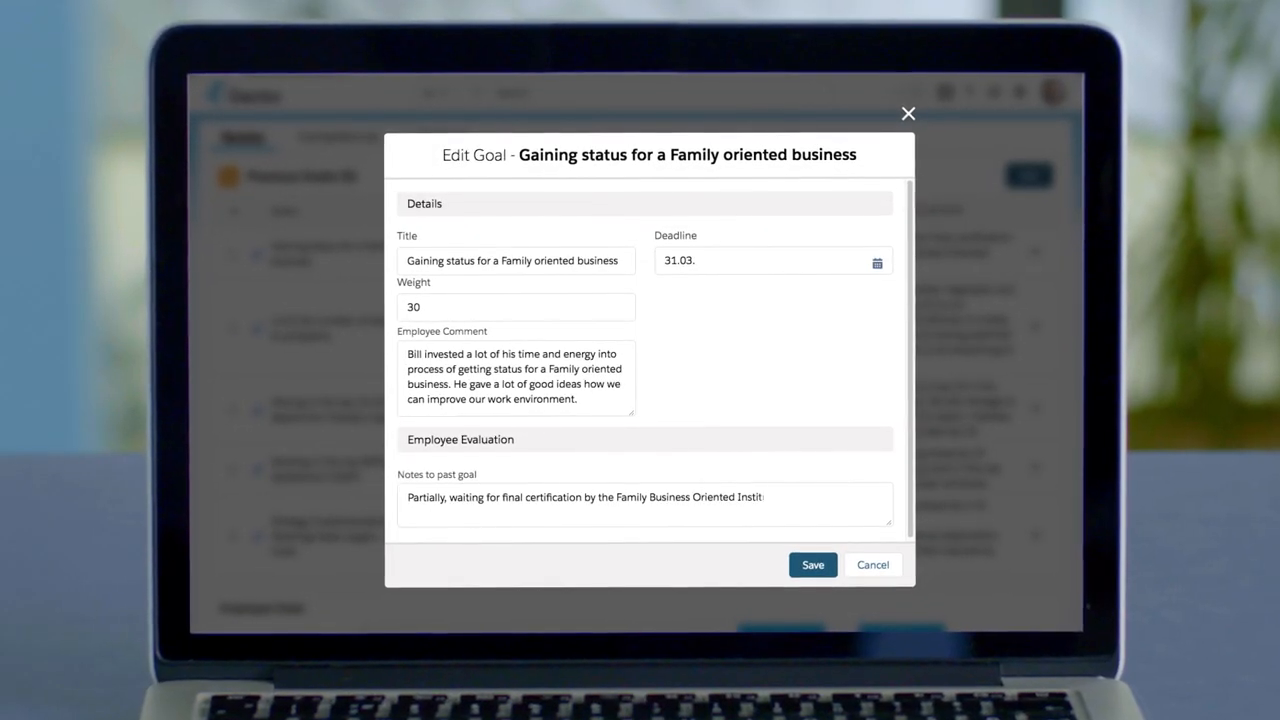
left_click(812, 566)
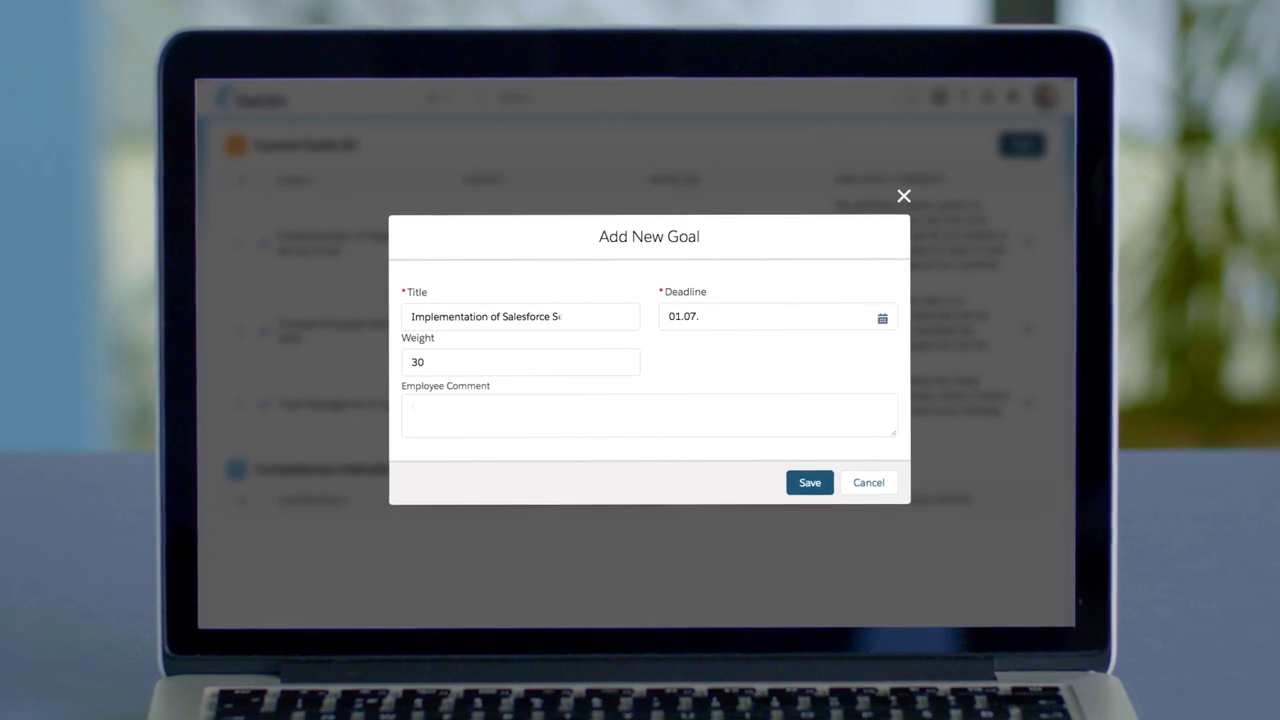
Save the 'Implementation of Salesforce' goal and the Business Leadership Academy in Bled training plan, deadline 31.12
left_click(808, 482)
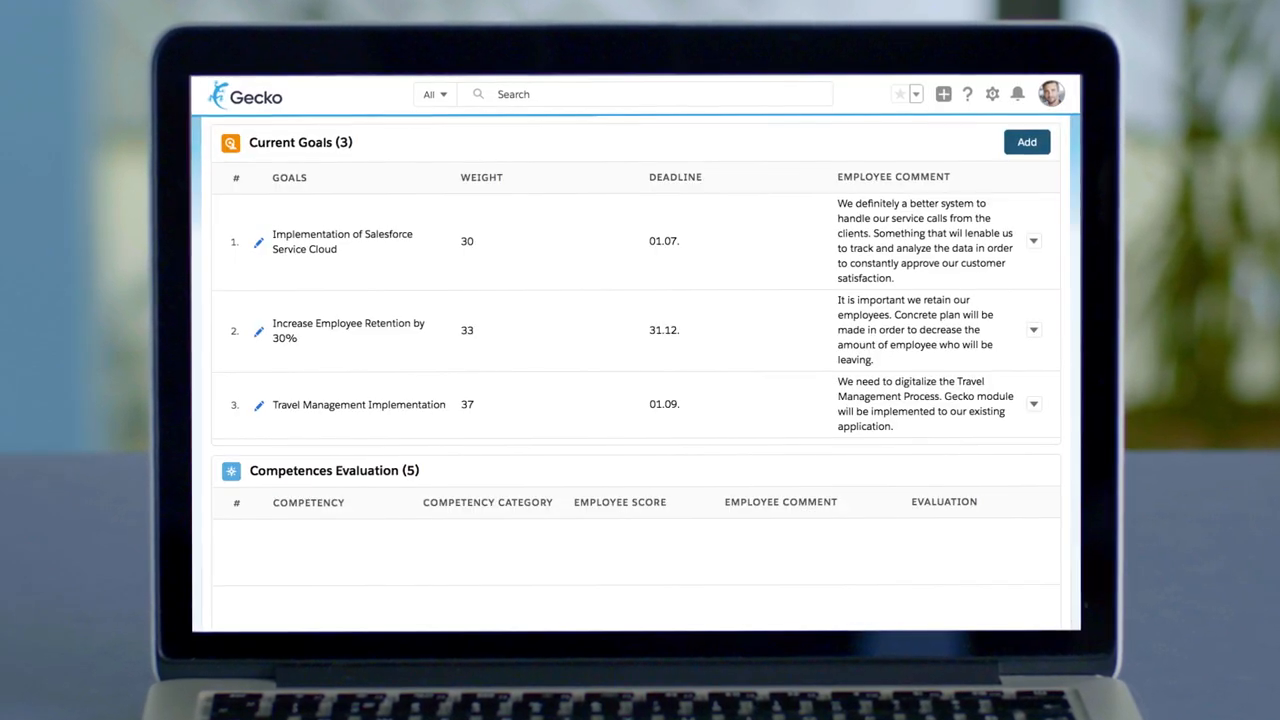
scroll("down", 3)
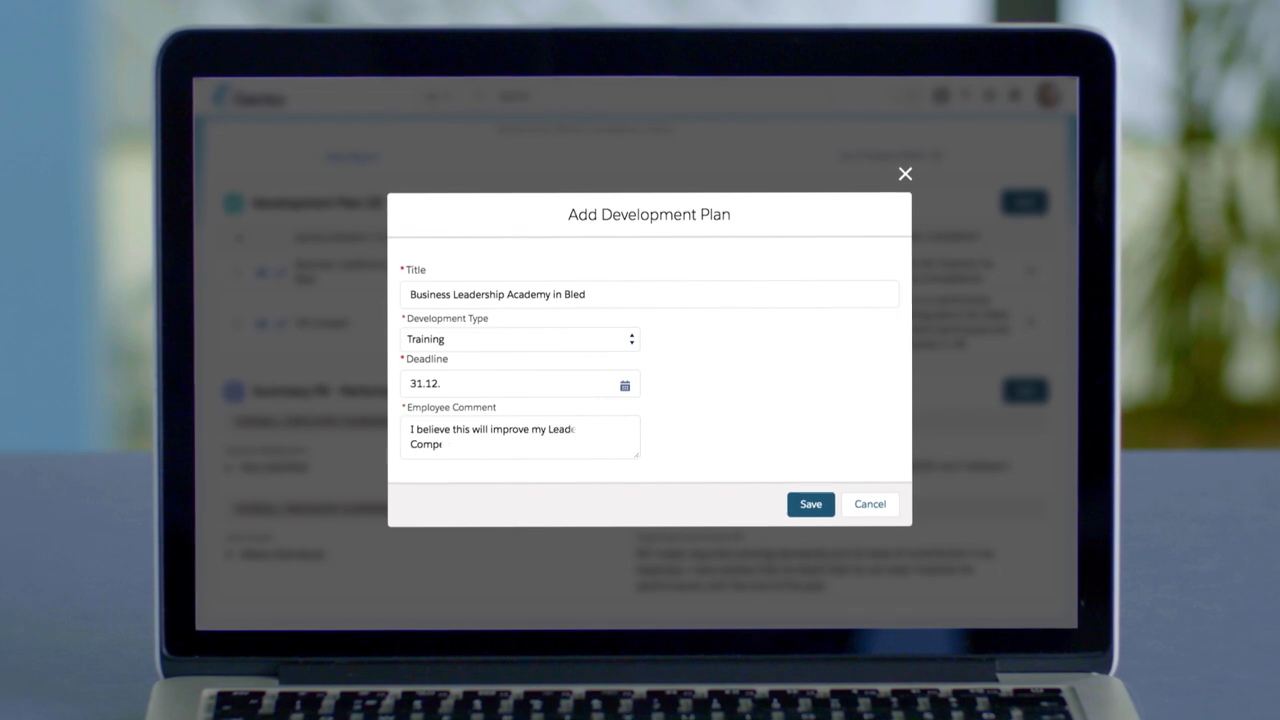
left_click(810, 504)
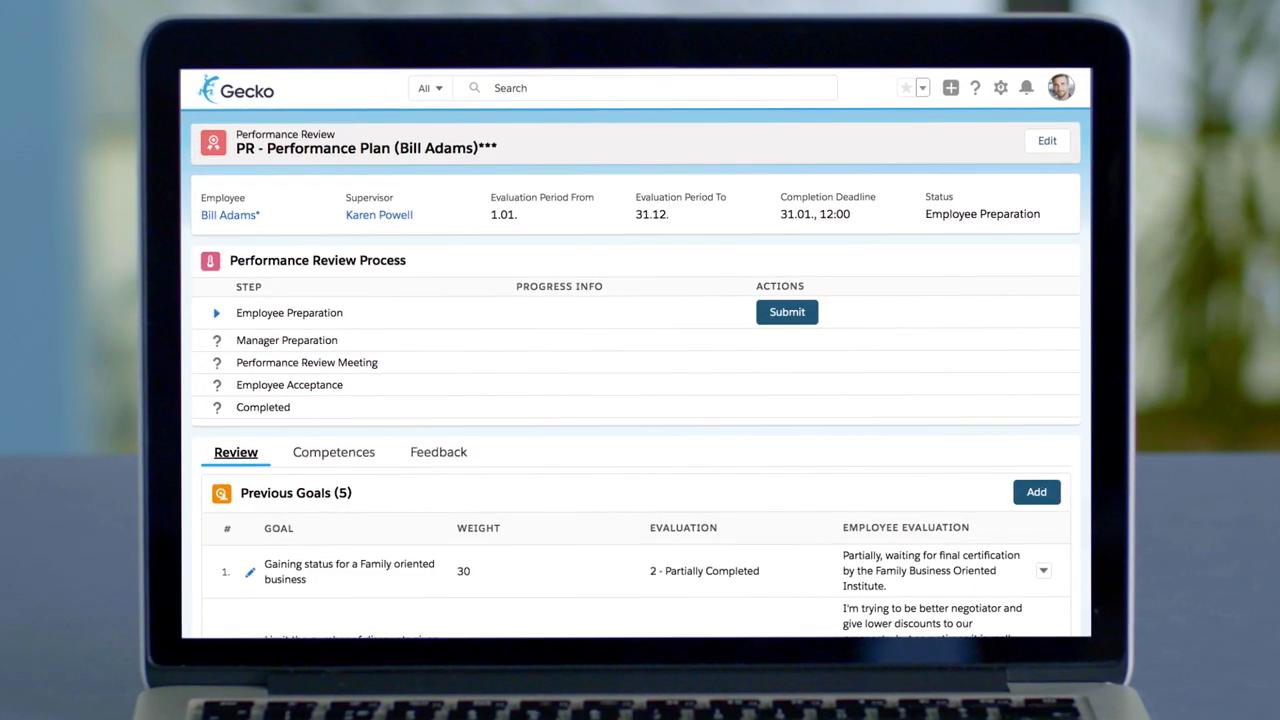
Show the Project Manager competences evaluation wheel for the plan
left_click(332, 452)
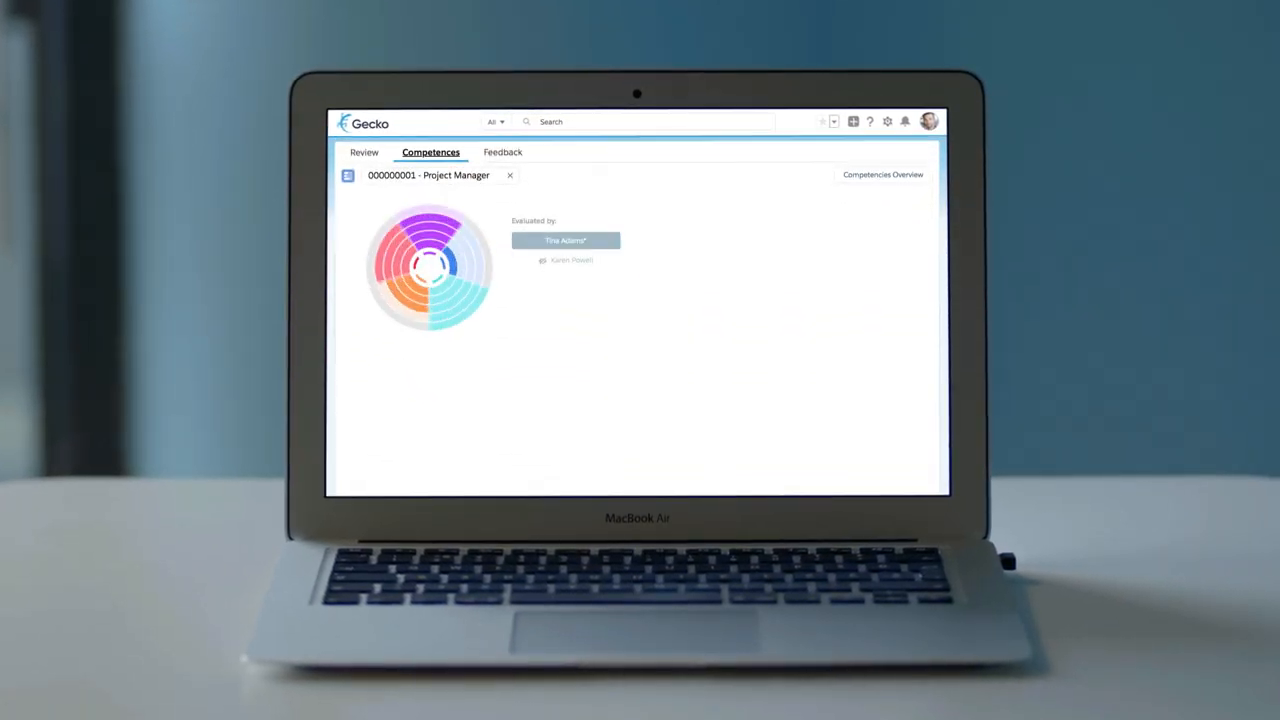
left_click(444, 236)
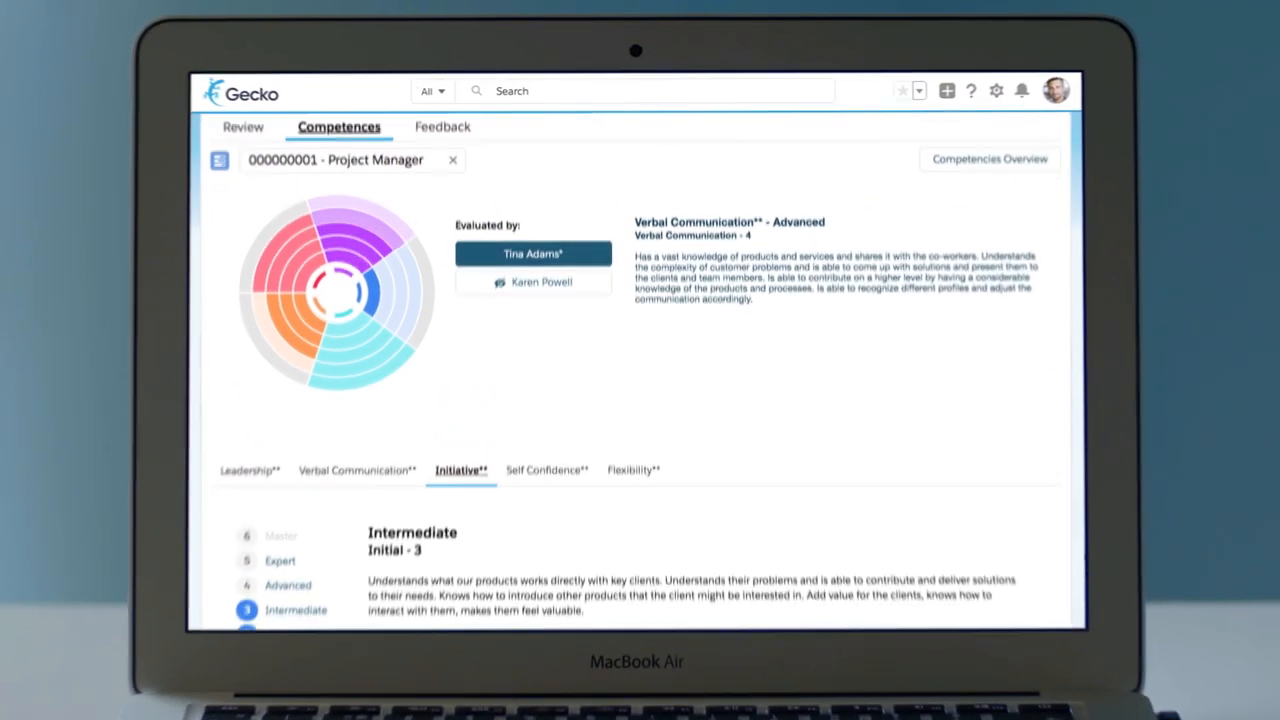
left_click(442, 128)
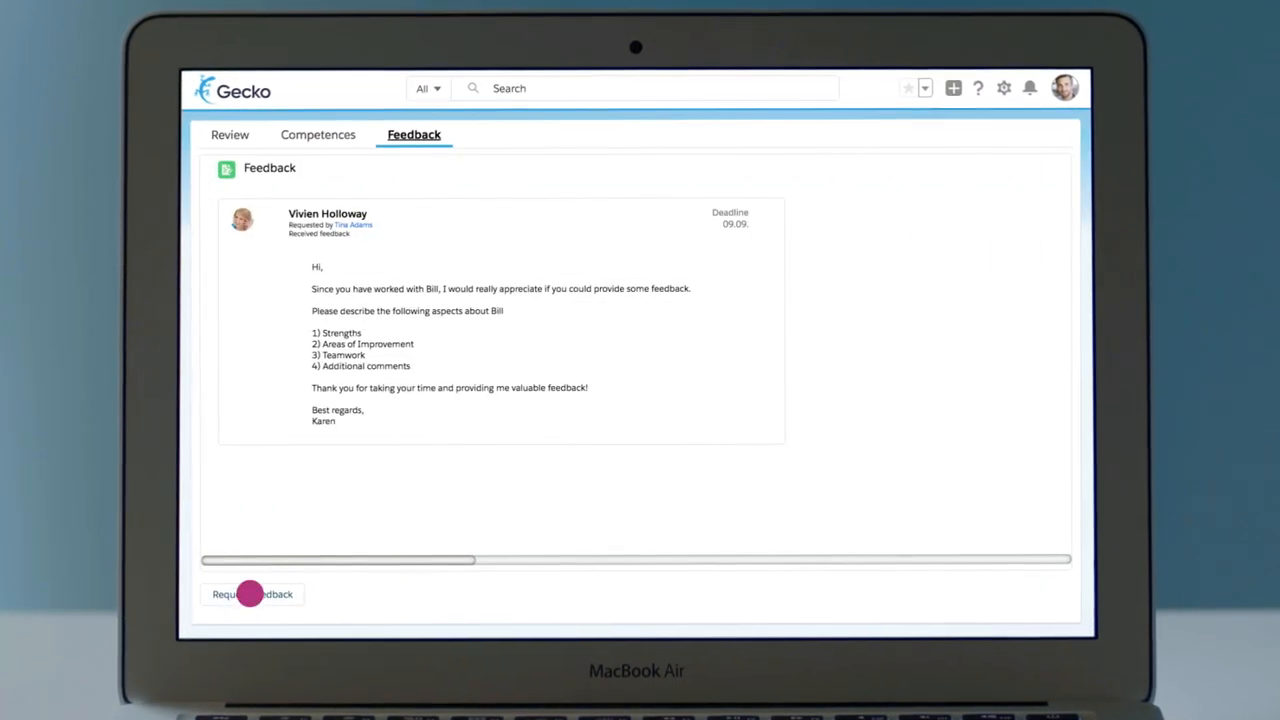